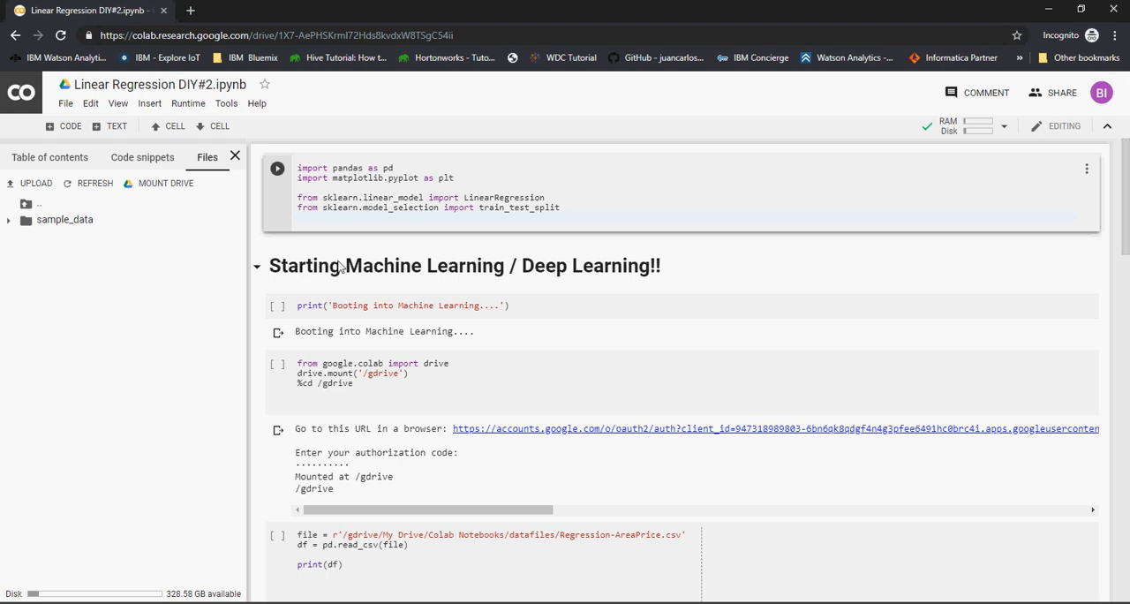
Step: Rerun the print('Booting…') message cell after the imports have executed
left_click(278, 305)
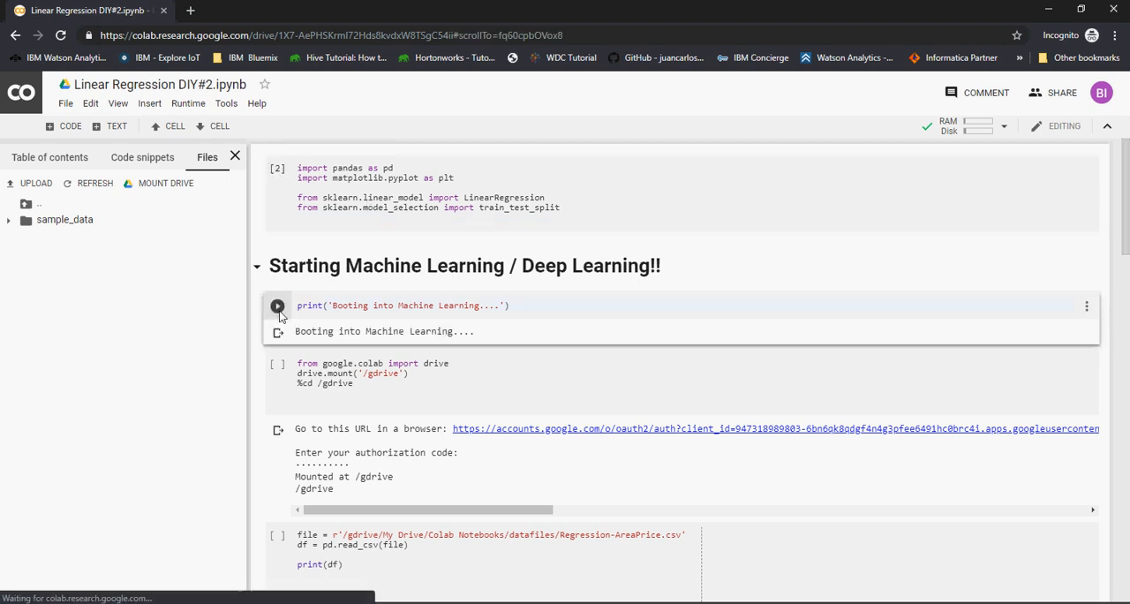
mouse_move(277, 363)
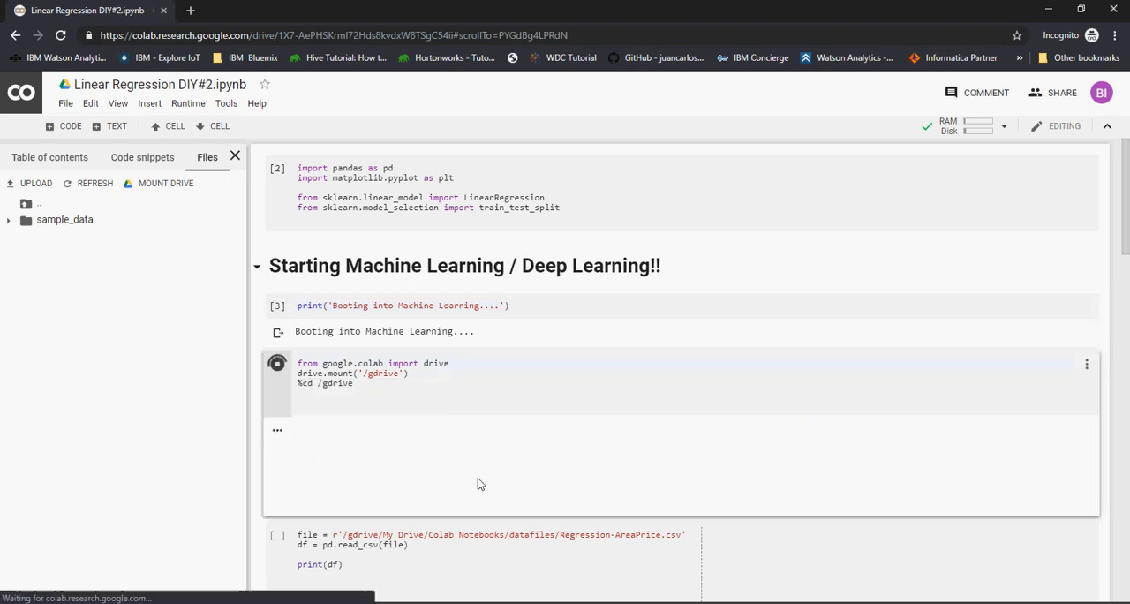
Step: Authorize Colab via the URL and enter the code so Drive mounts at /gdrive
left_click(277, 364)
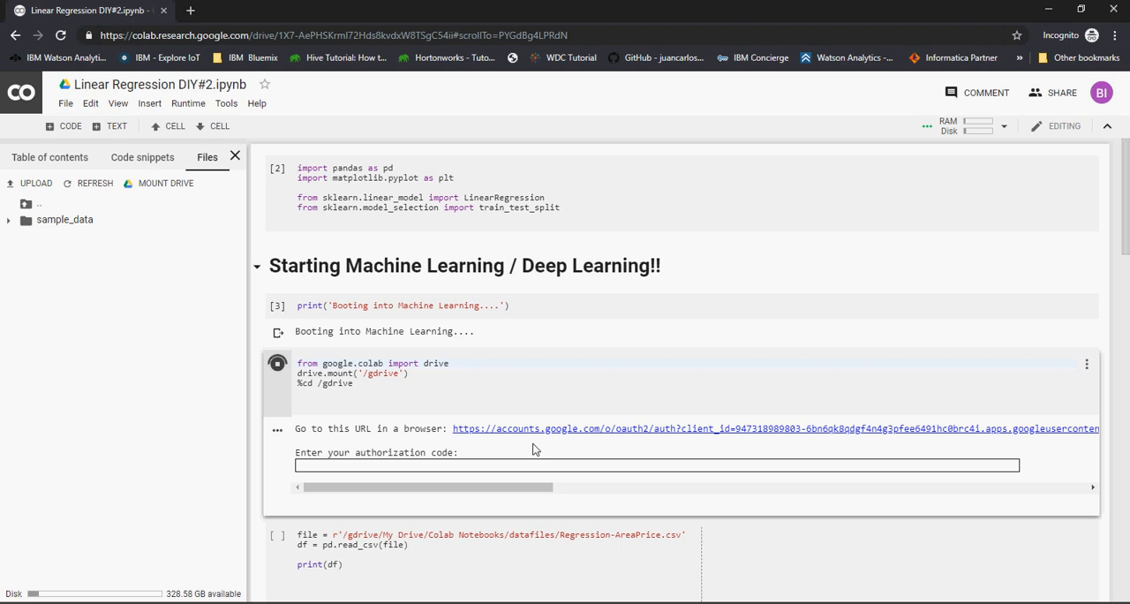
mouse_move(542, 438)
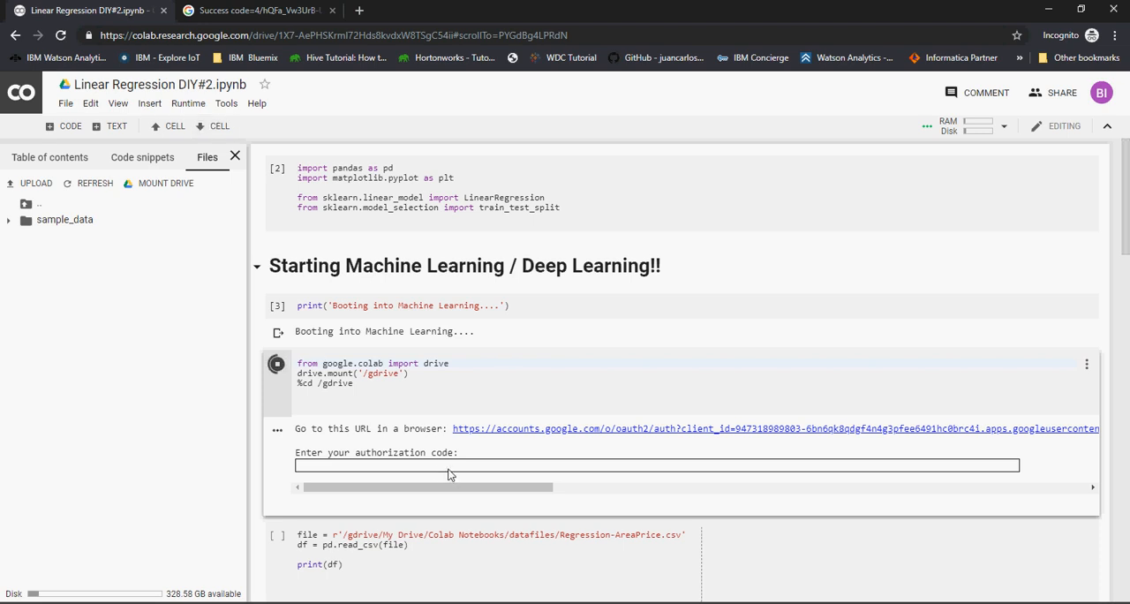
left_click(657, 466)
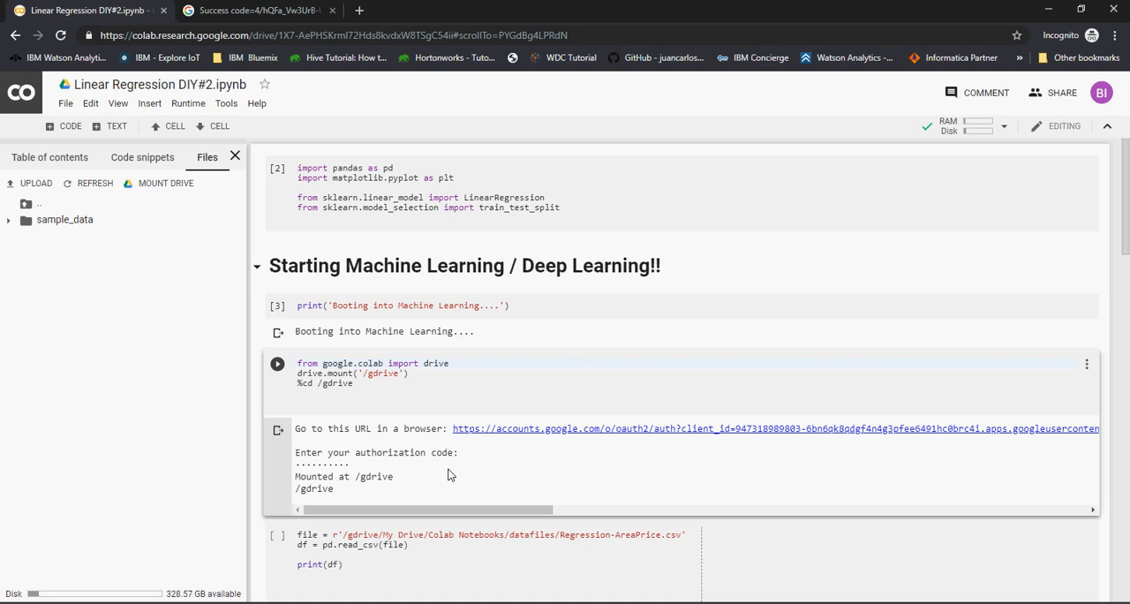
mouse_move(187, 243)
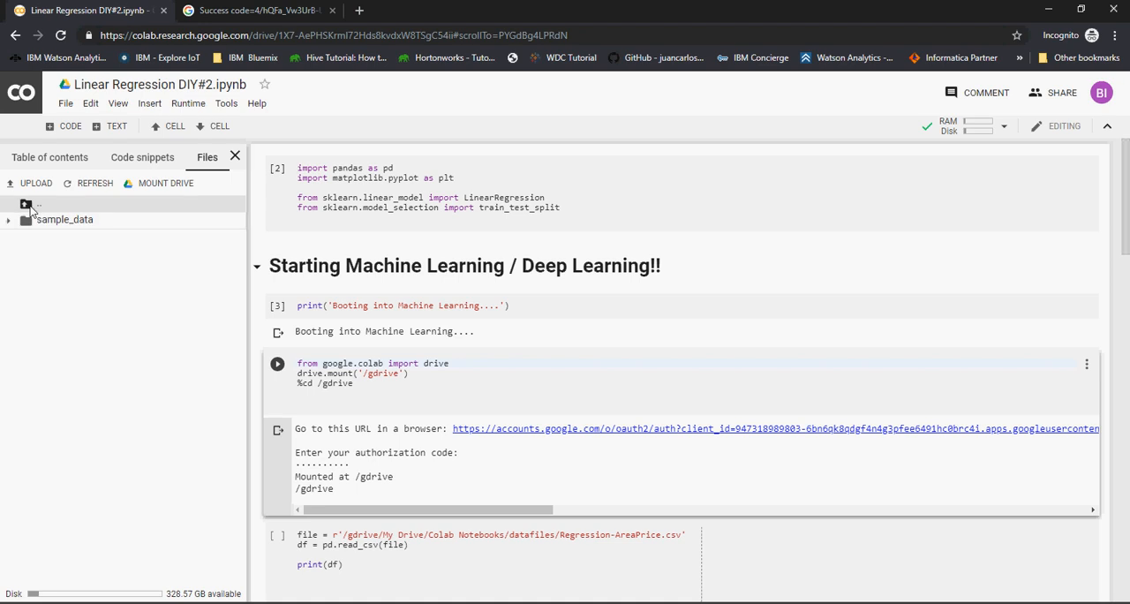
Step: Refresh the Files pane and expand gdrive > My Drive to list its folders
left_click(37, 205)
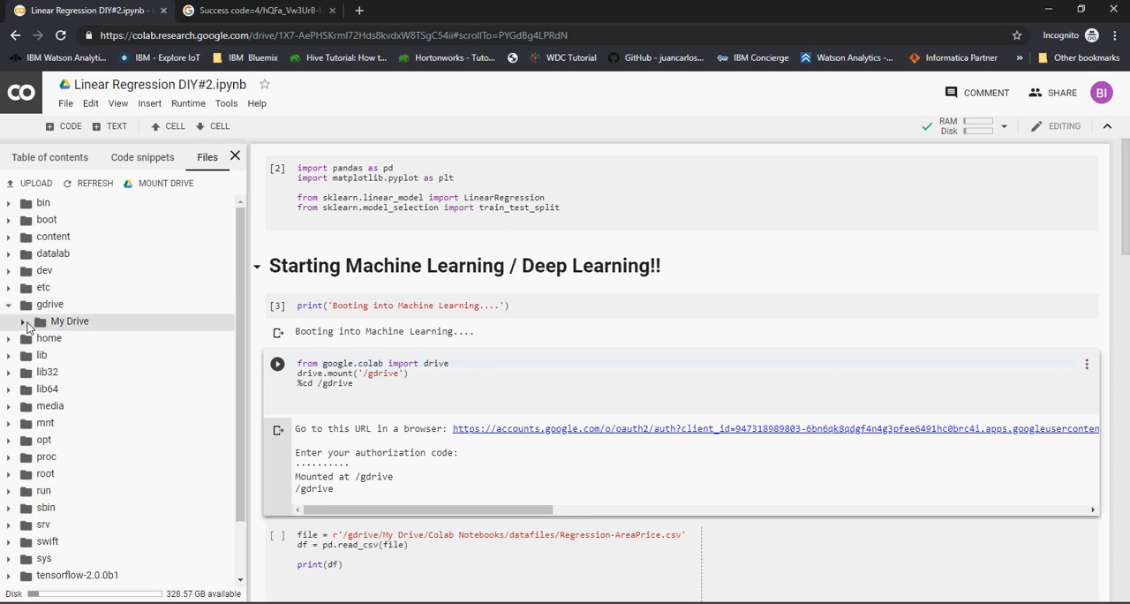
left_click(25, 321)
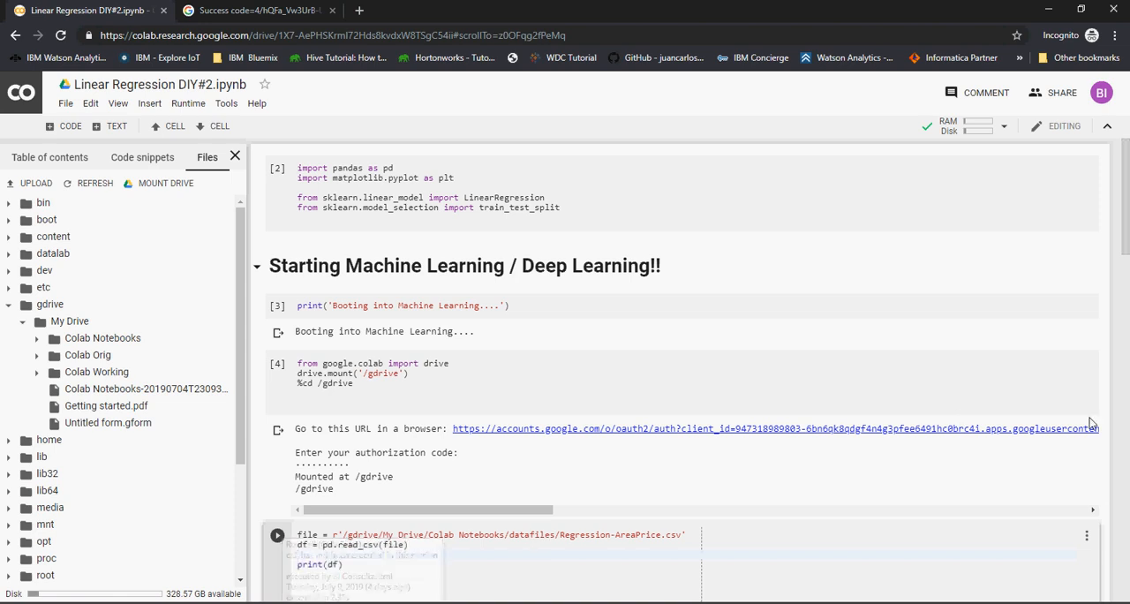
Step: Run the pd.read_csv and X/y definition cells, viewing the printed Area–Price table
scroll("down", 3)
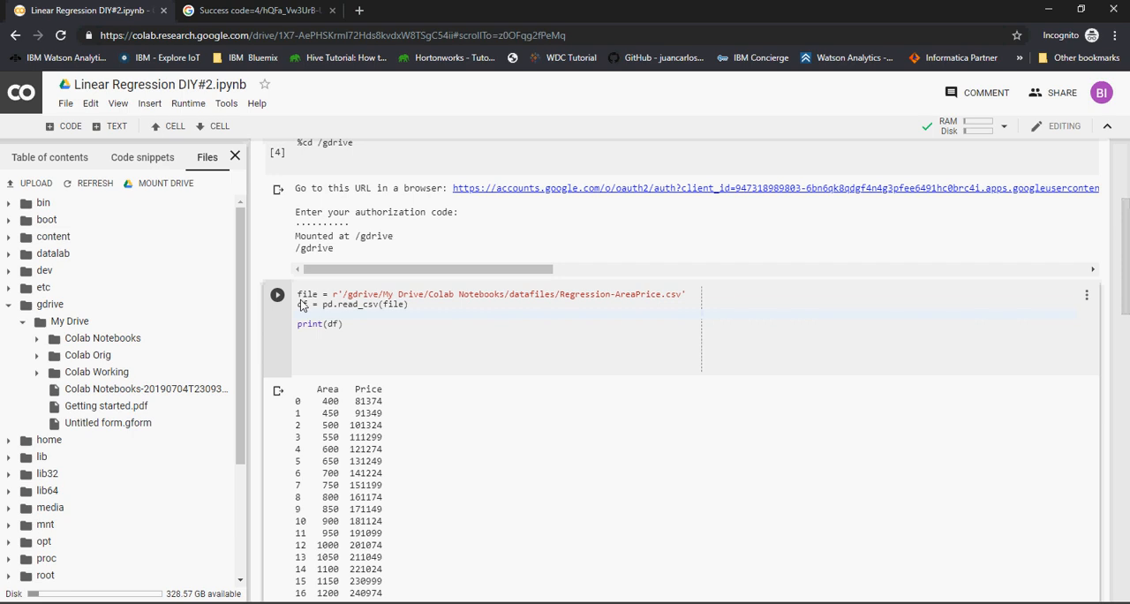
mouse_move(343, 501)
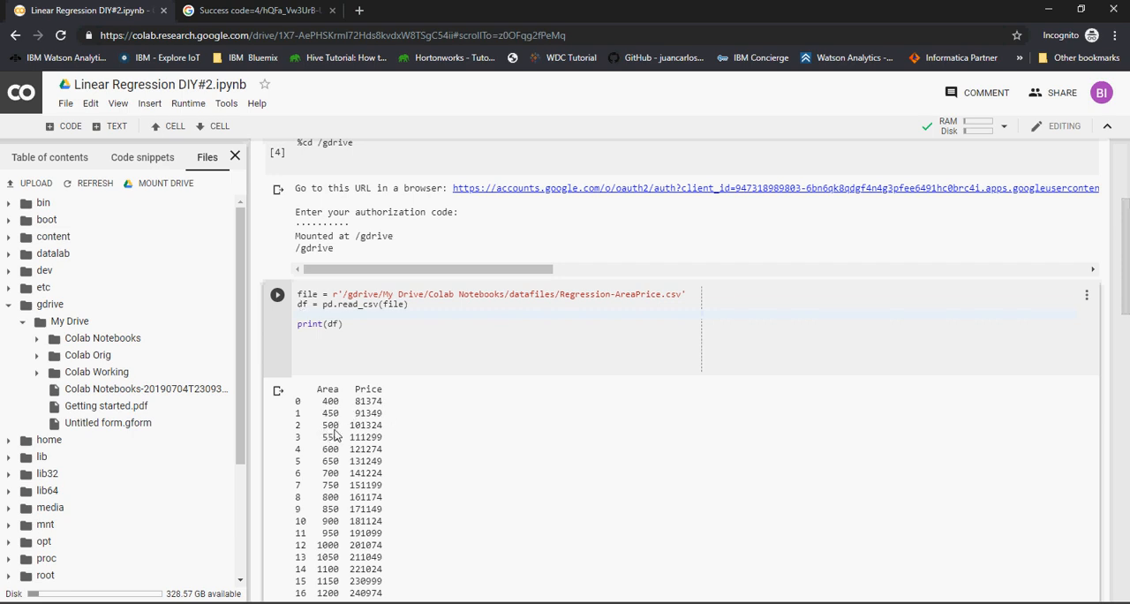
mouse_move(328, 395)
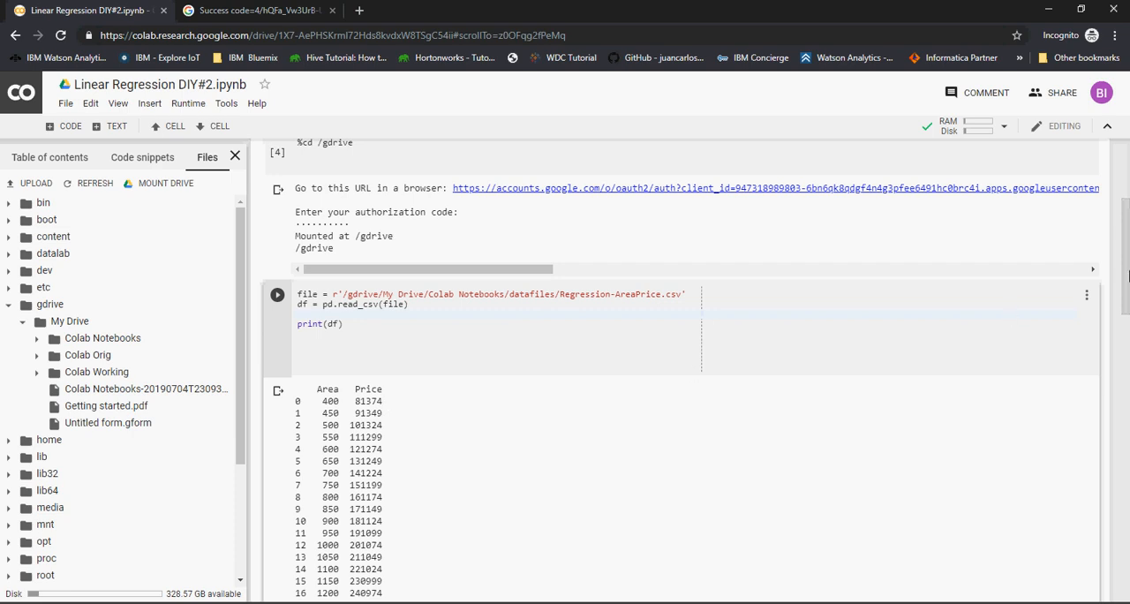
scroll("down", 3)
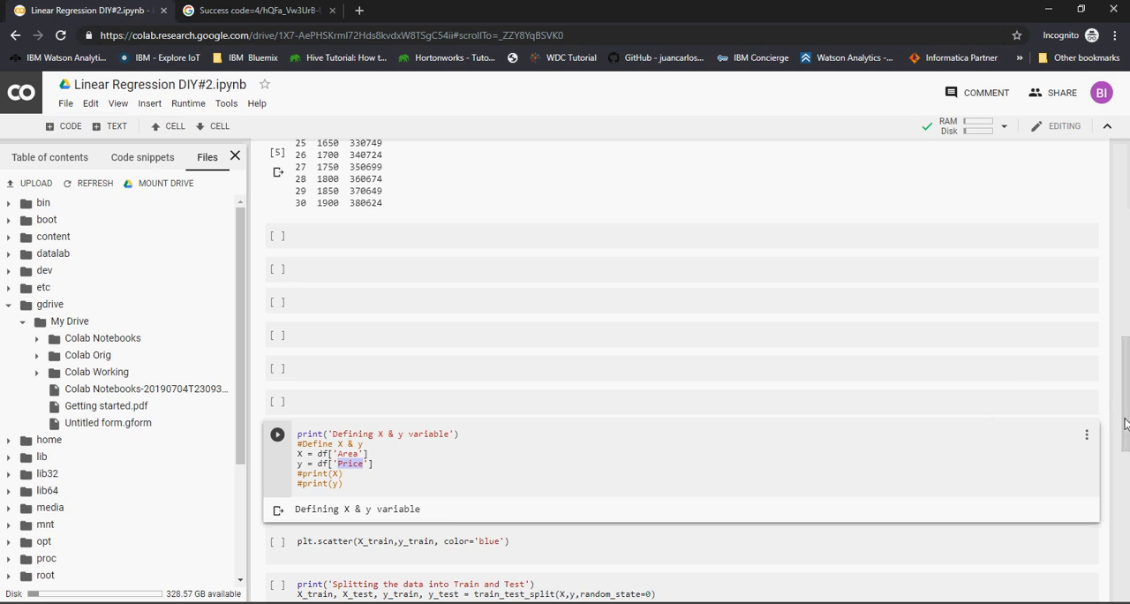
scroll("down", 3)
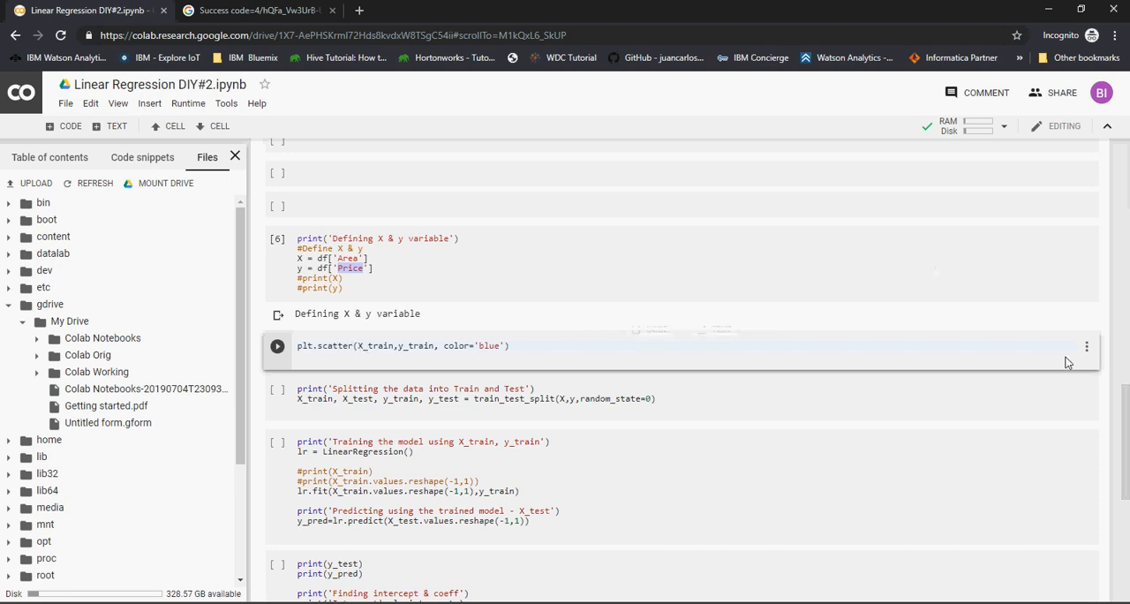
scroll("down", 3)
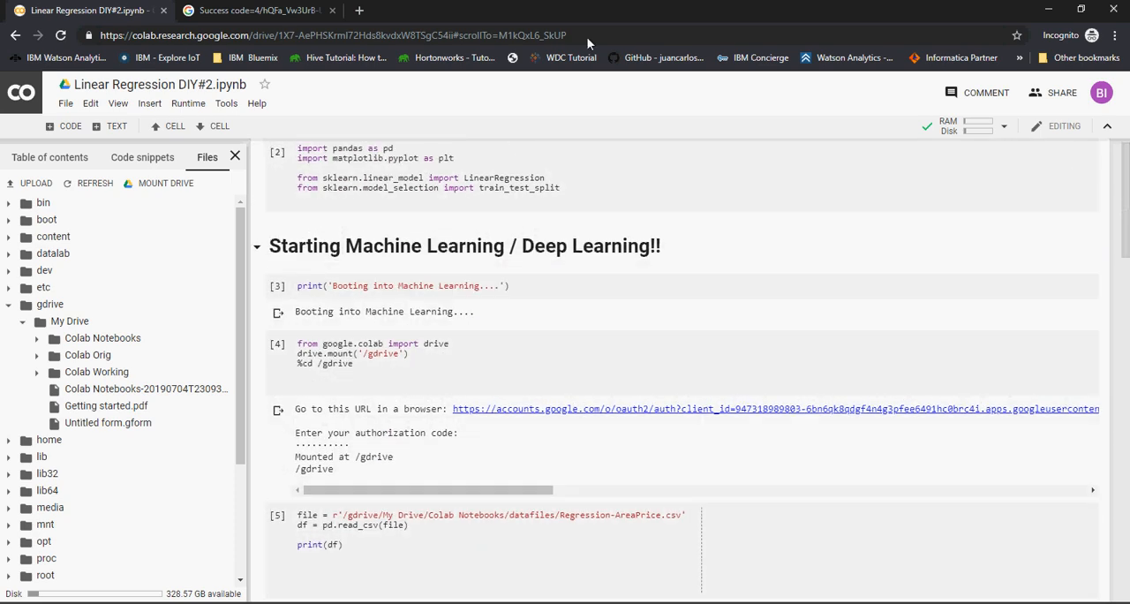
mouse_move(395, 162)
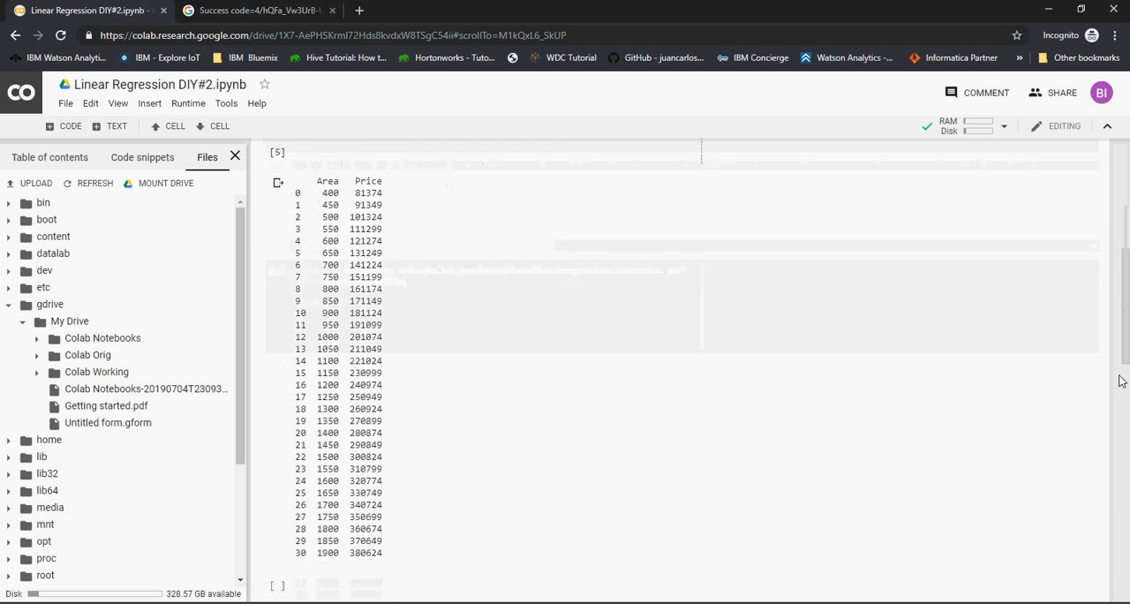
scroll("down", 3)
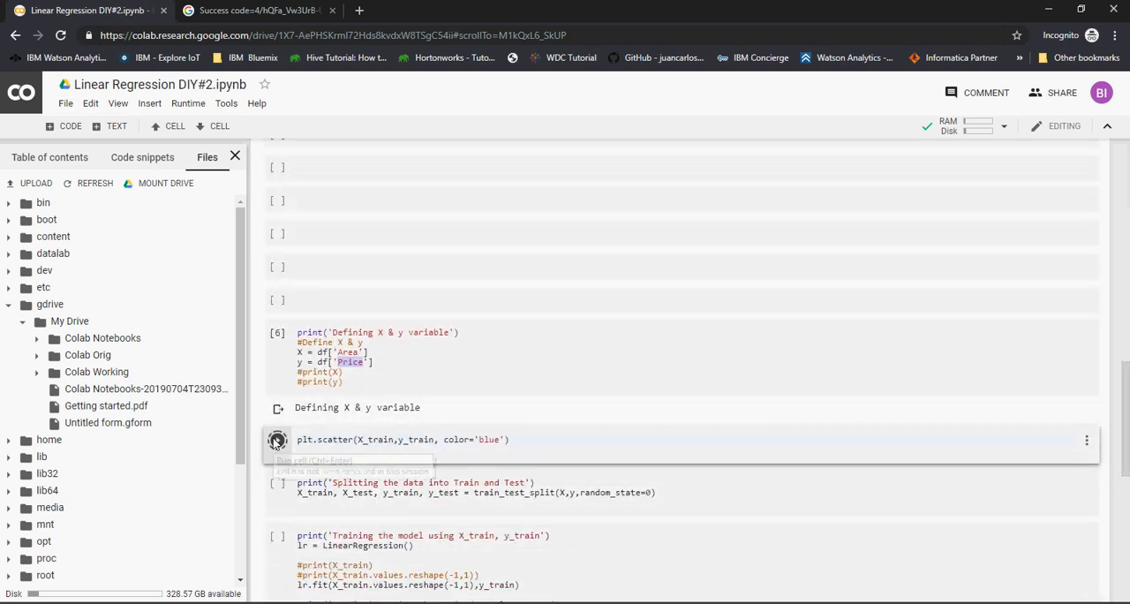
Step: Run plt.scatter(X,y, color='blue') and view the rising line of price-vs-area points
left_click(277, 438)
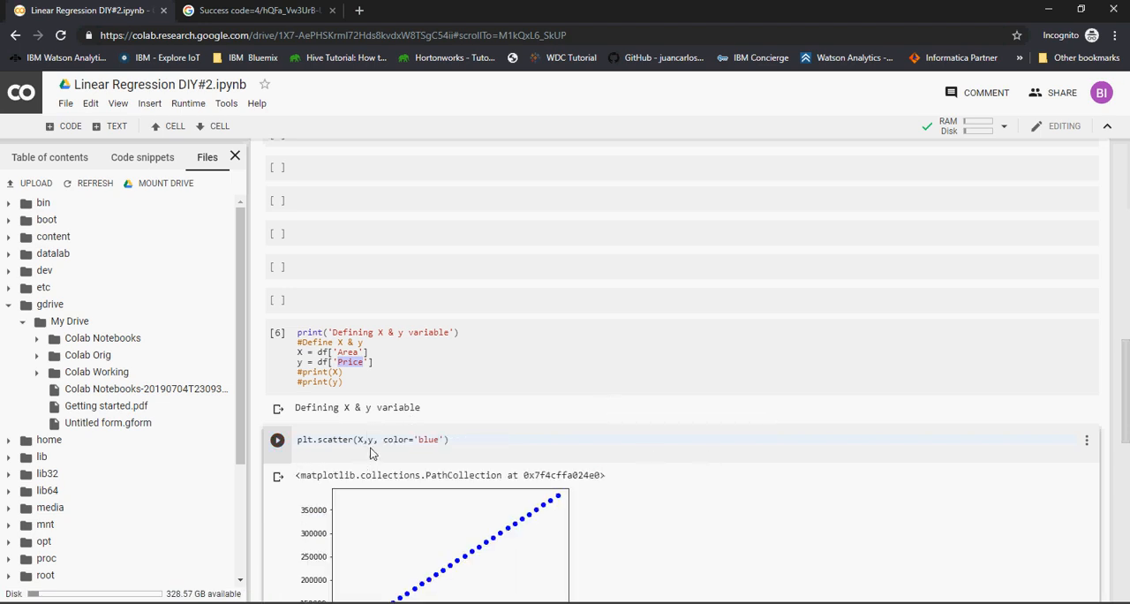
left_click(275, 439)
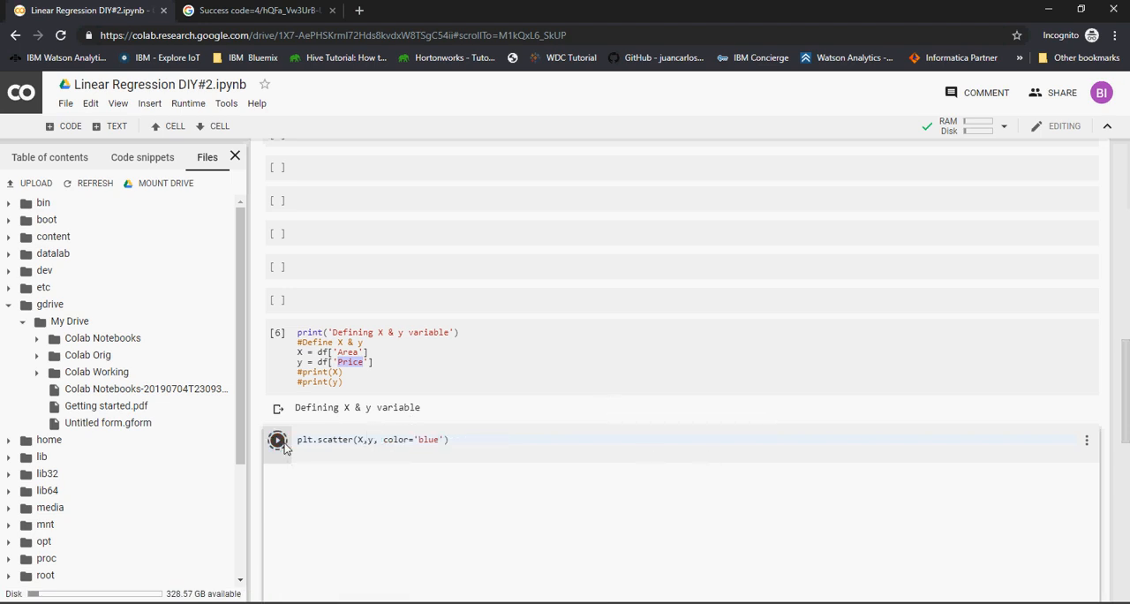
left_click(277, 439)
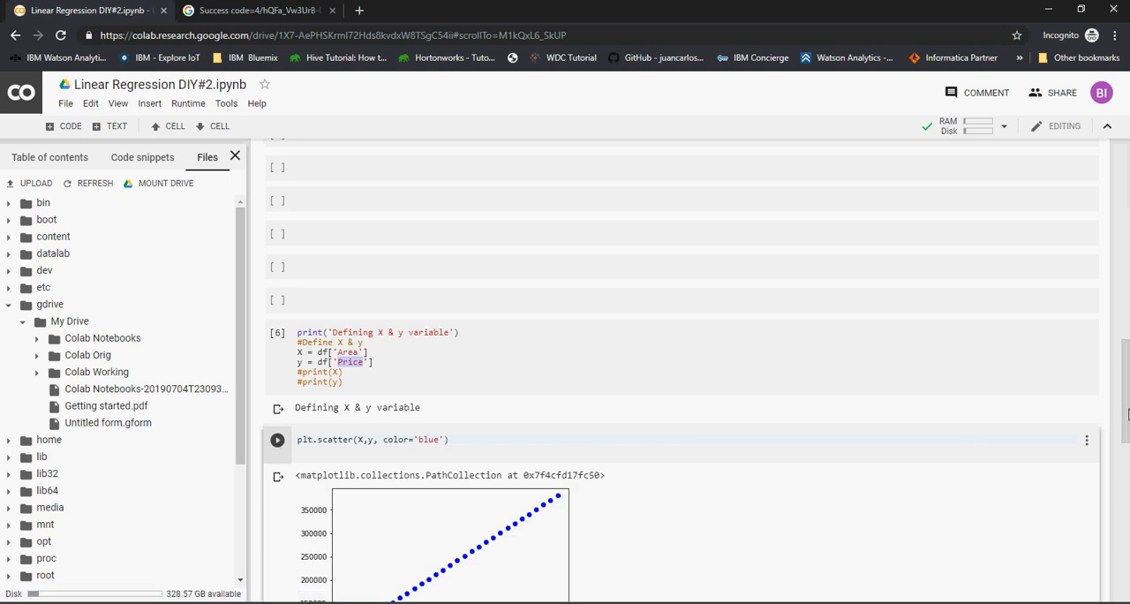
scroll("down", 3)
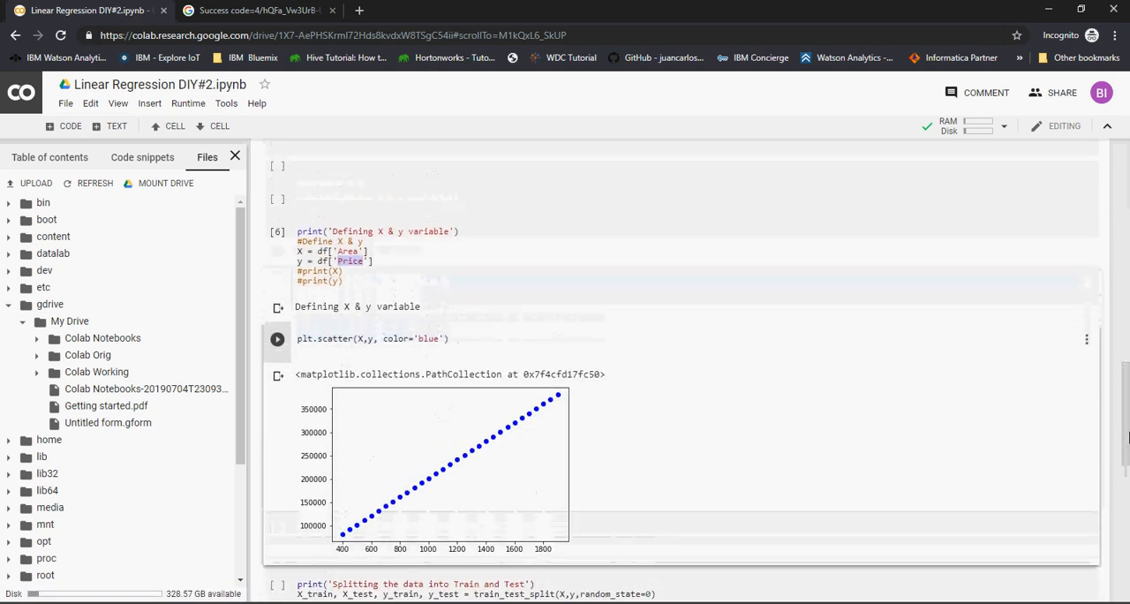
scroll("down", 3)
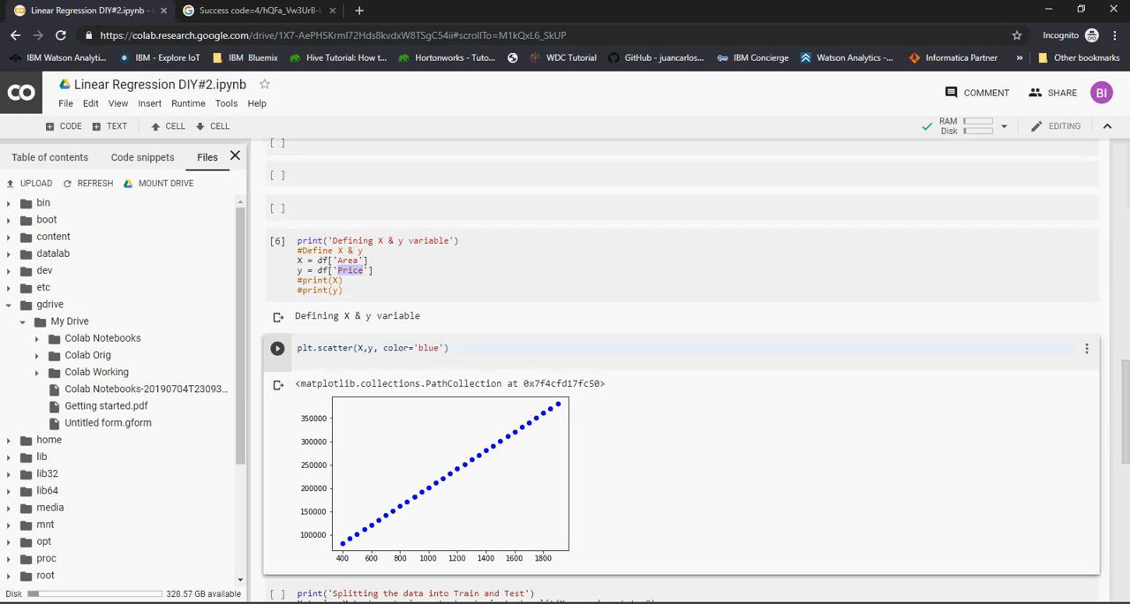
mouse_move(494, 480)
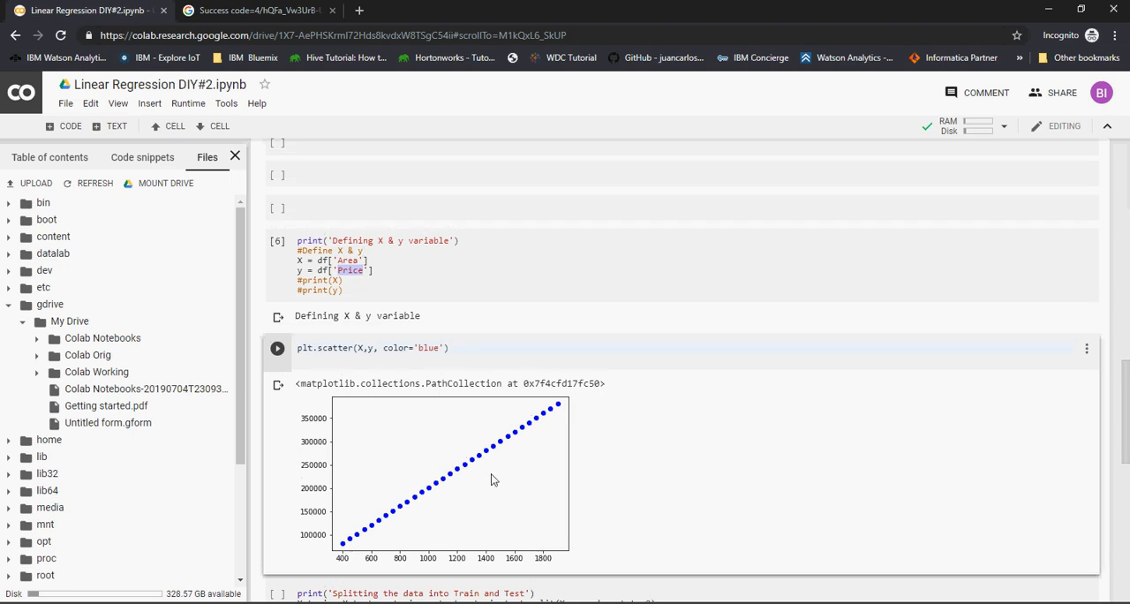
mouse_move(350, 542)
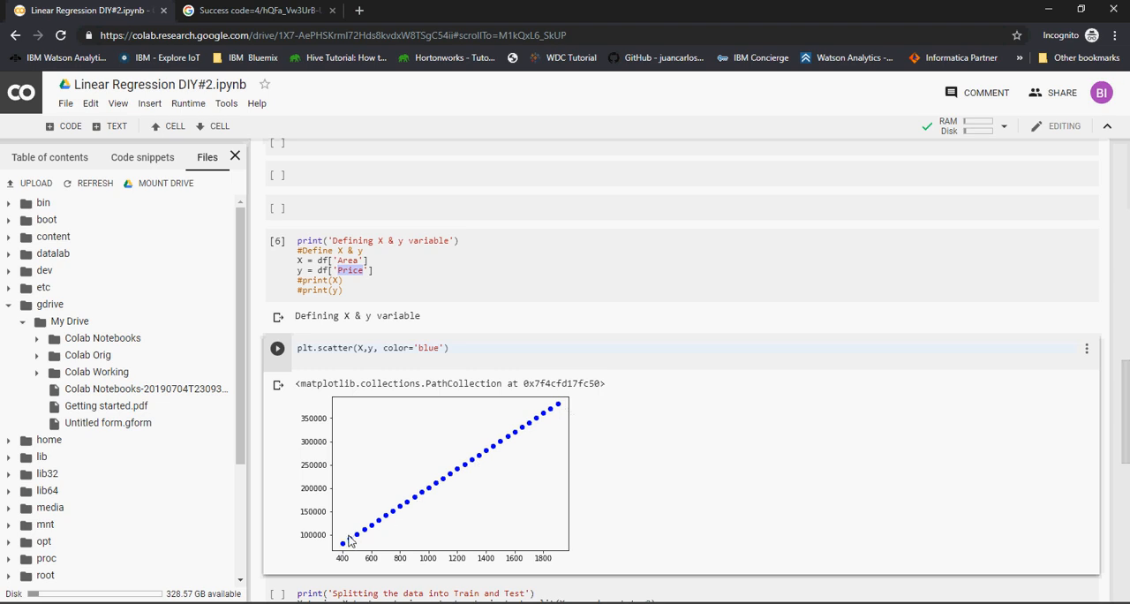
mouse_move(434, 494)
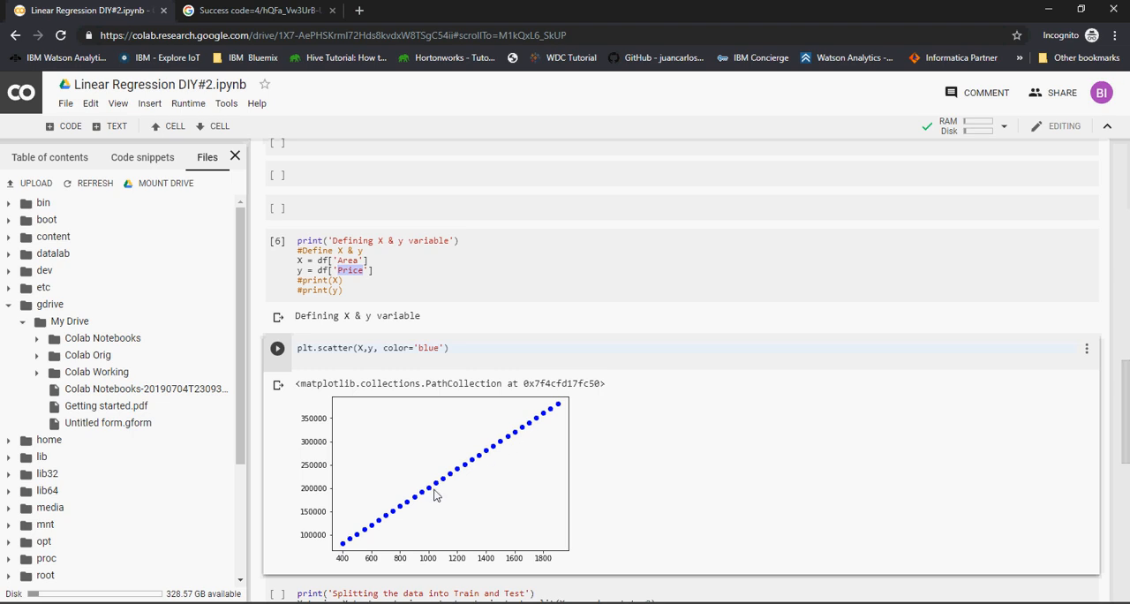
mouse_move(565, 431)
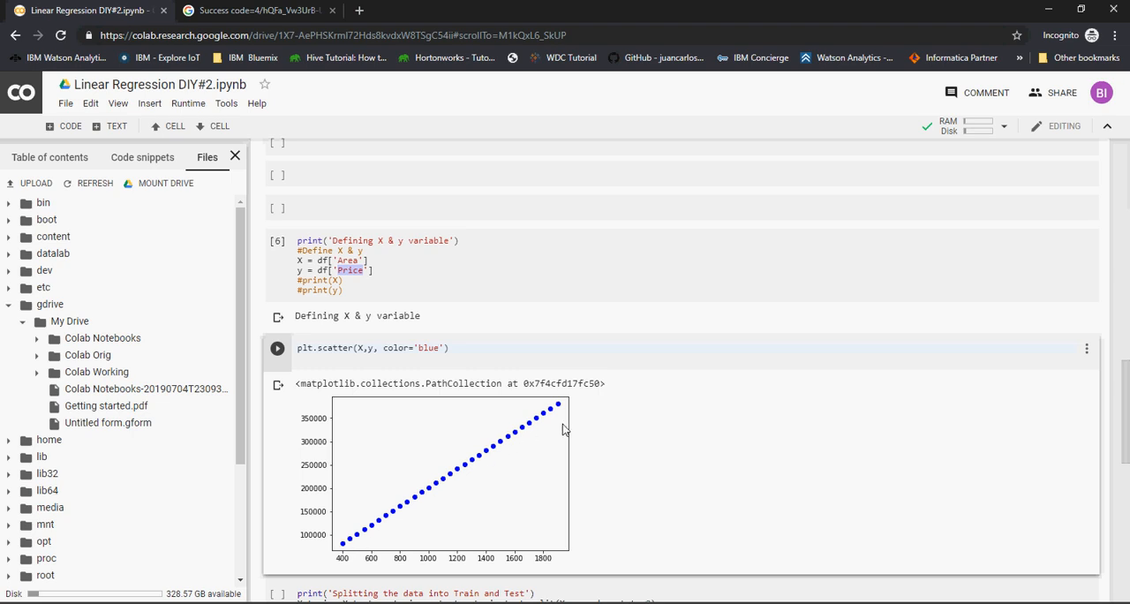
mouse_move(353, 538)
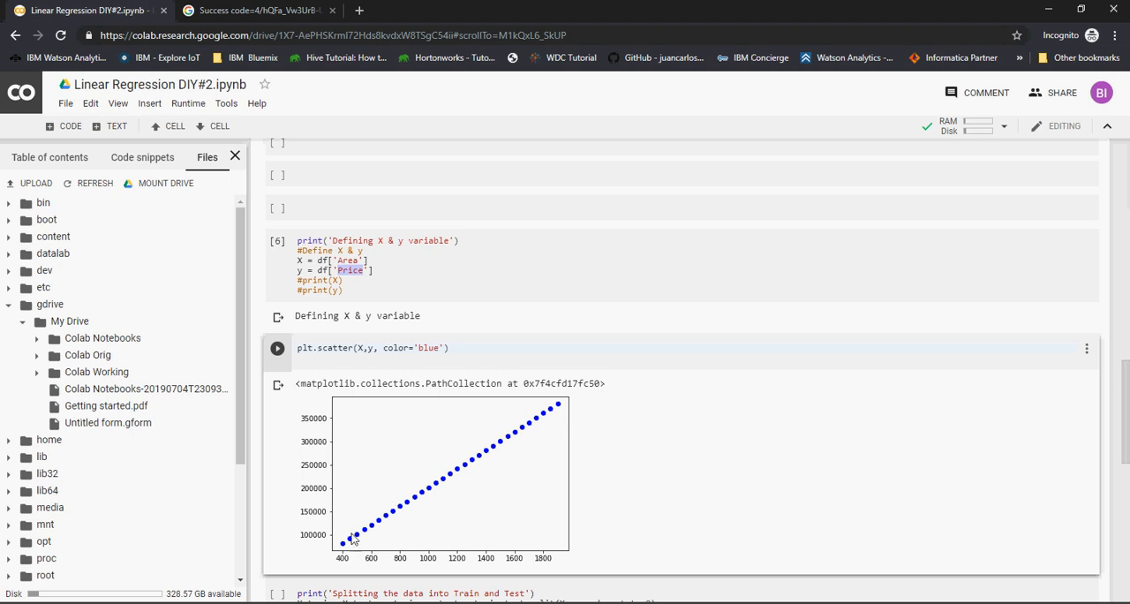
mouse_move(323, 572)
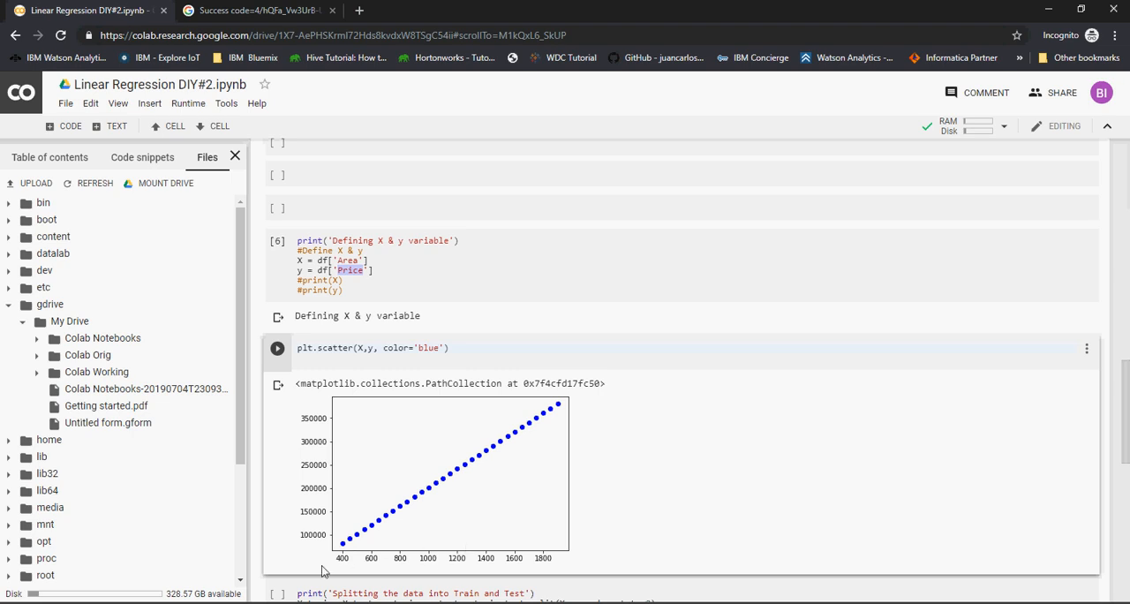
mouse_move(434, 562)
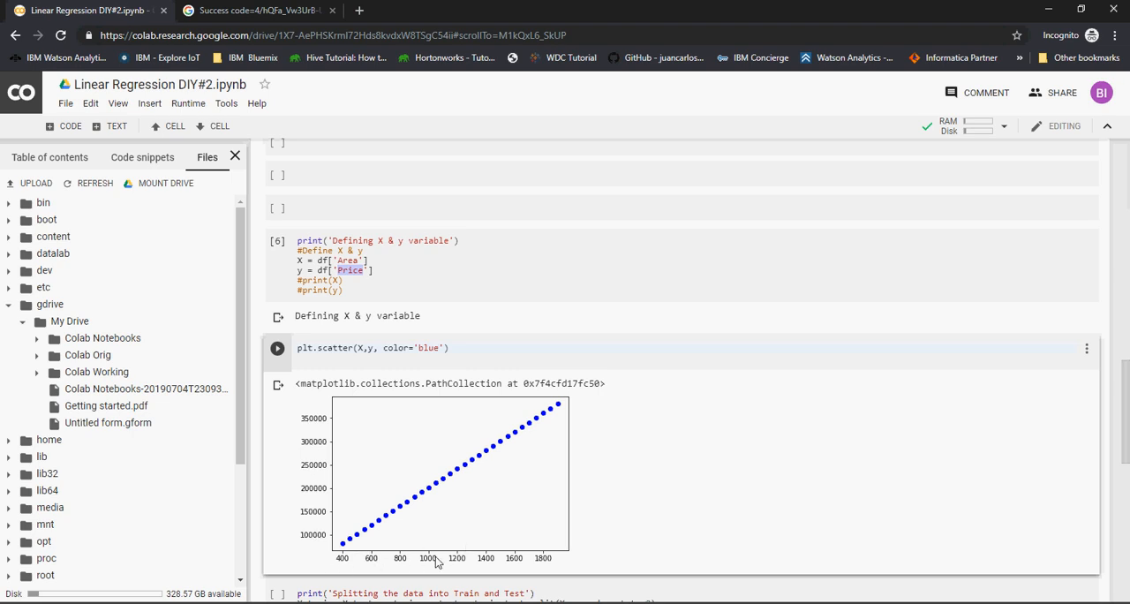
mouse_move(320, 440)
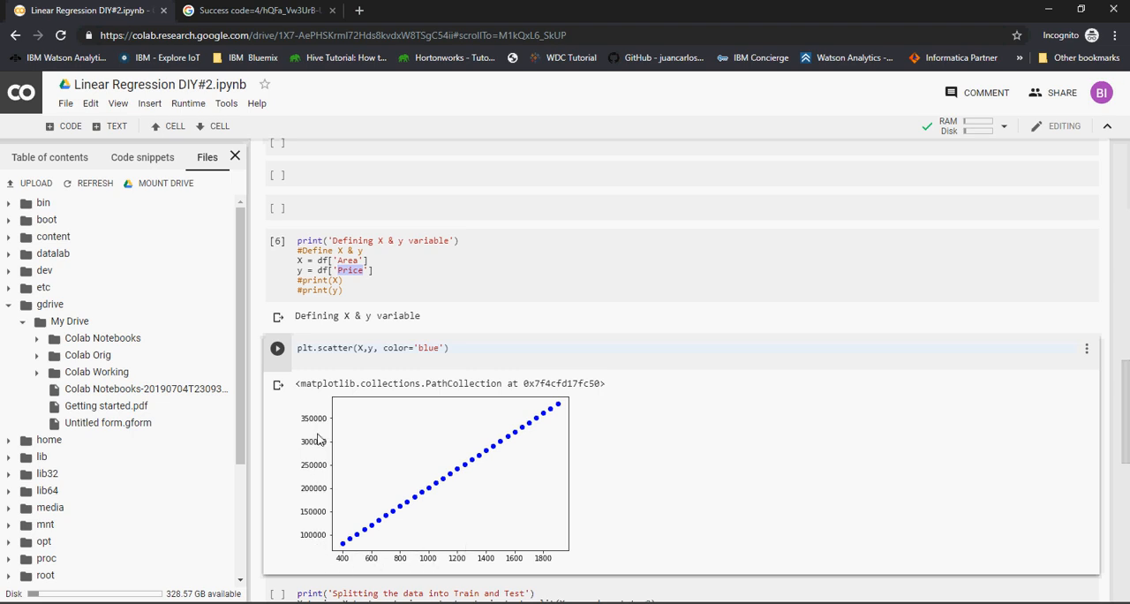
mouse_move(513, 367)
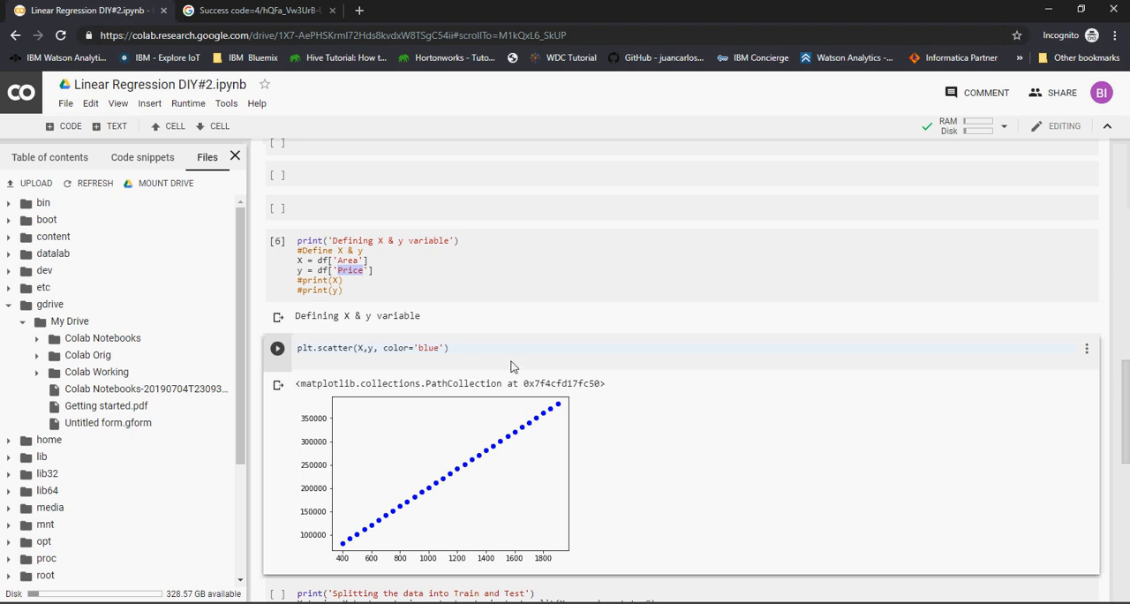